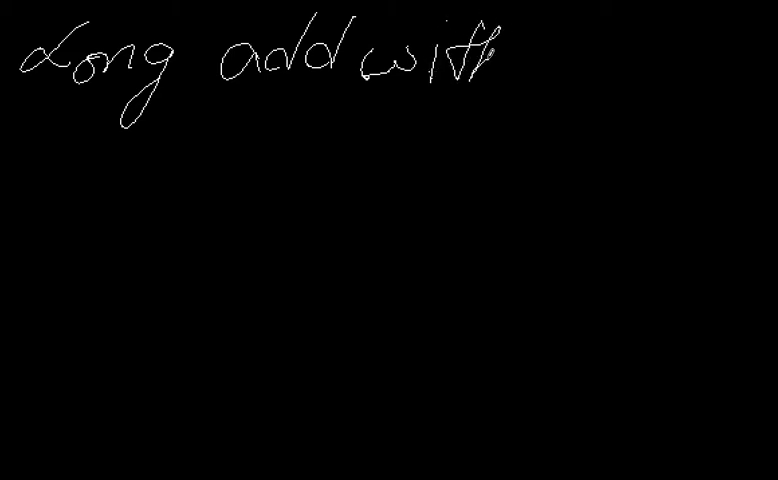
- Finish handwriting 'decimals' in the title 'Long add with decimals' and begin underlining it
drag(530, 60, 575, 75)
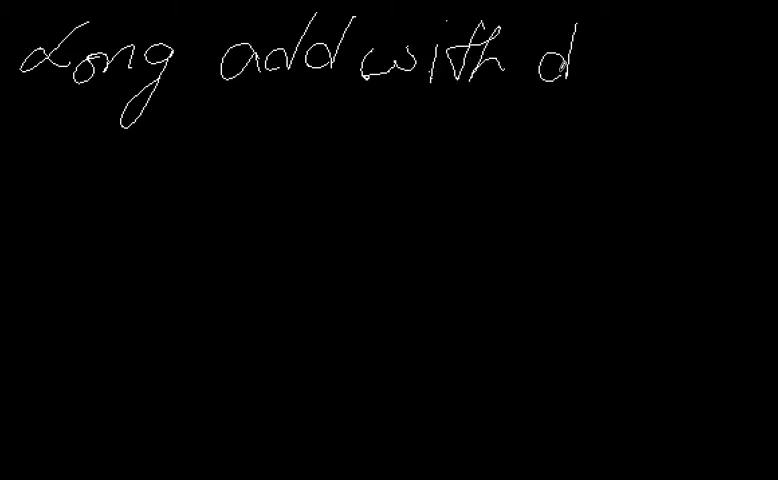
drag(575, 60, 605, 70)
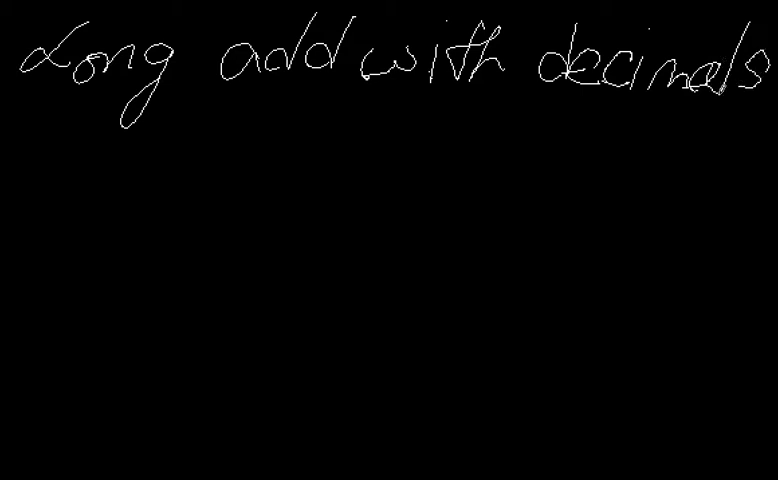
drag(10, 110, 185, 95)
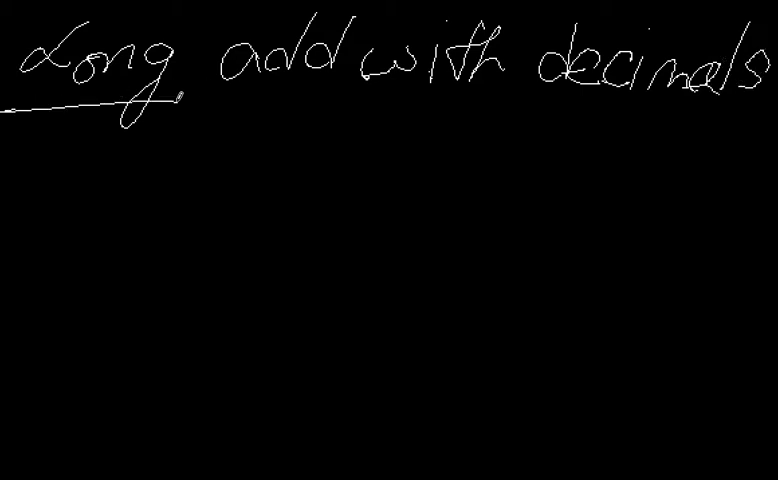
- Extend the title underline, then write green 'Eg 1)' with 10.56, 21.75, 32.03 stacked
drag(180, 95, 765, 105)
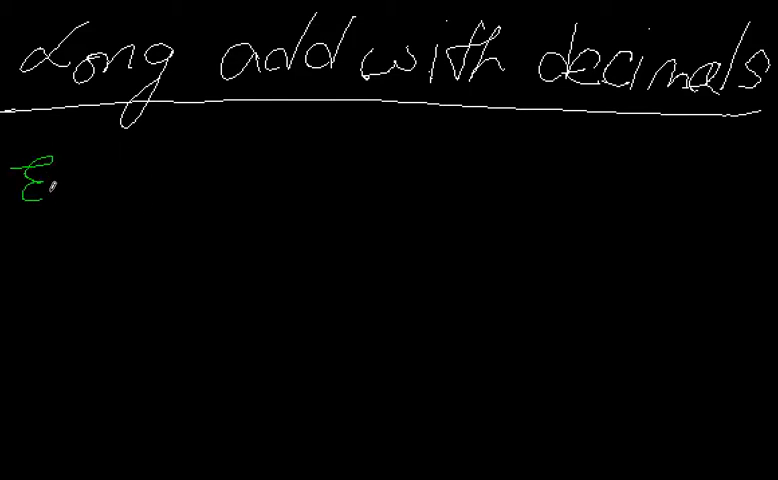
drag(45, 180, 50, 230)
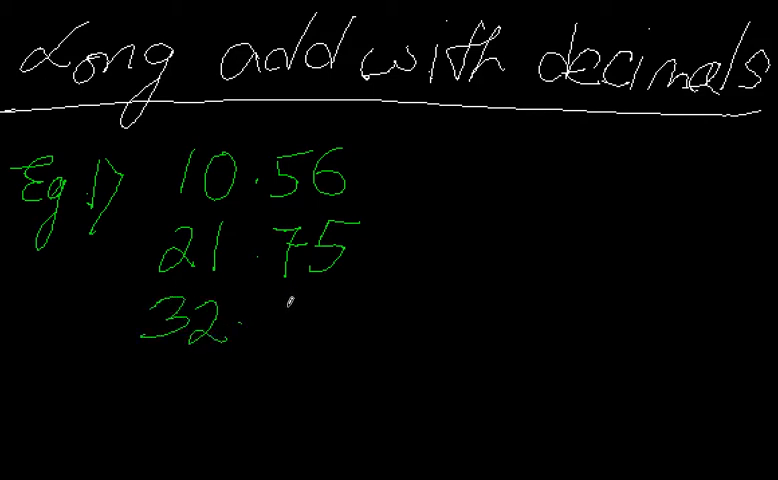
text(0)
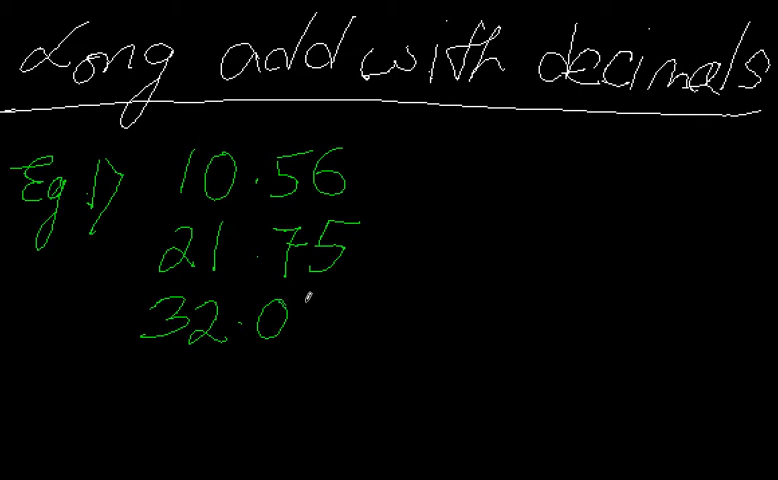
text(3)
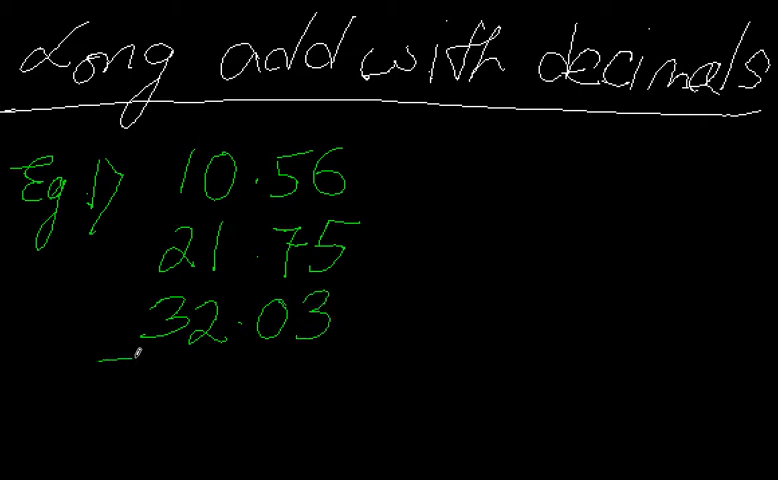
drag(110, 358, 375, 348)
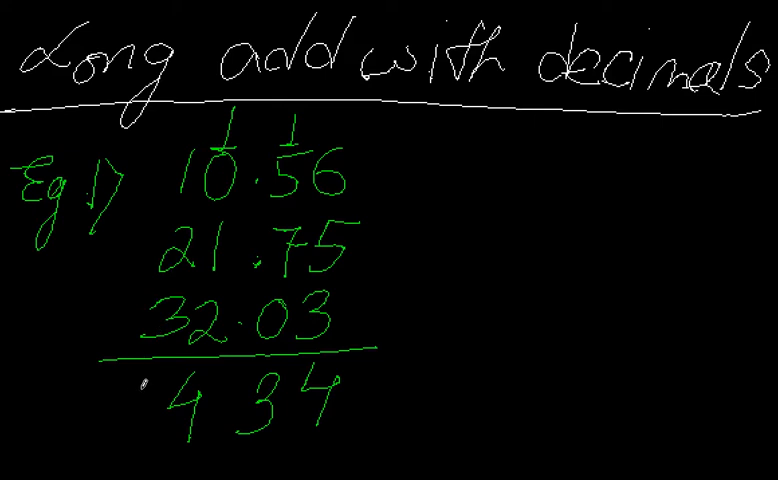
- Write the 6 and decimal point to complete the total 64.34
text(6)
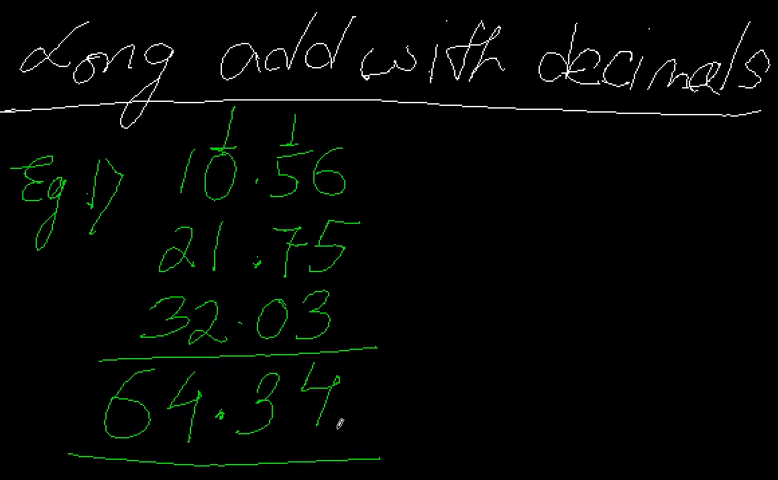
scroll(down, 3)
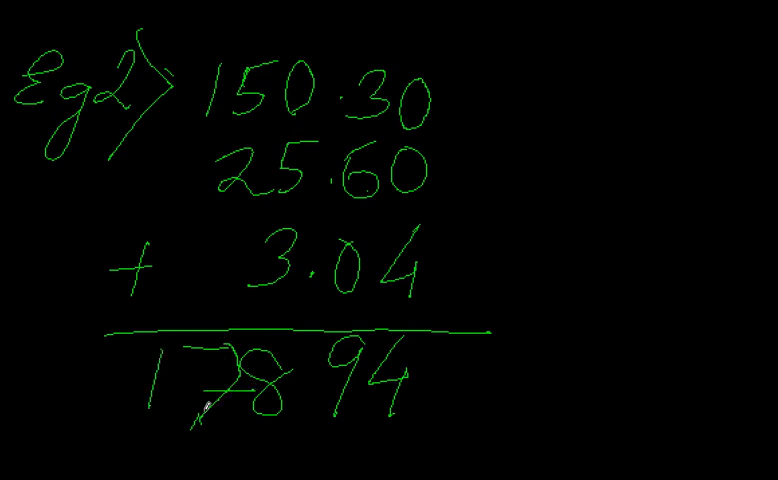
mouse_move(375, 163)
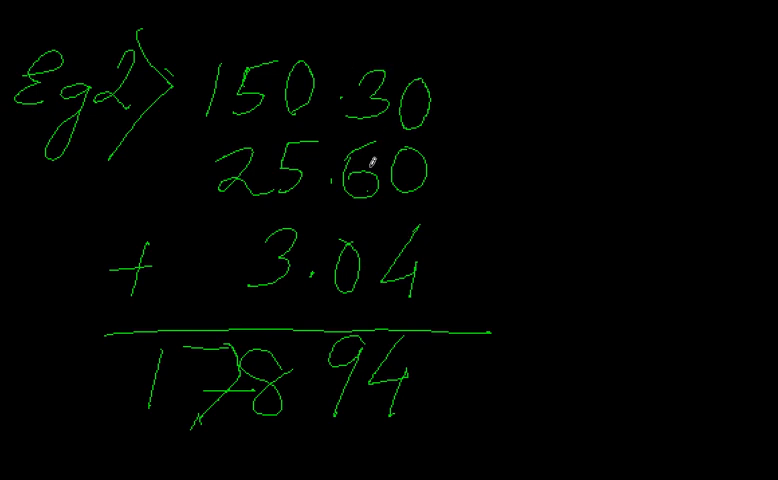